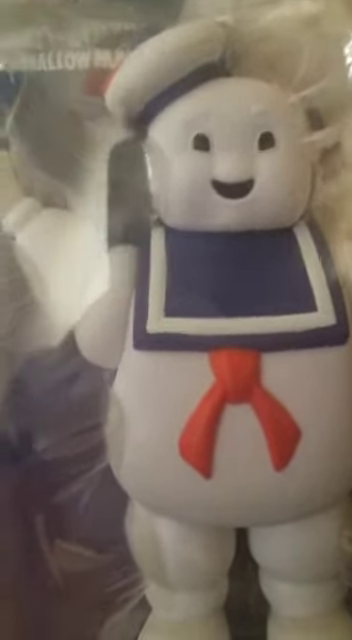
mouse_move(176, 320)
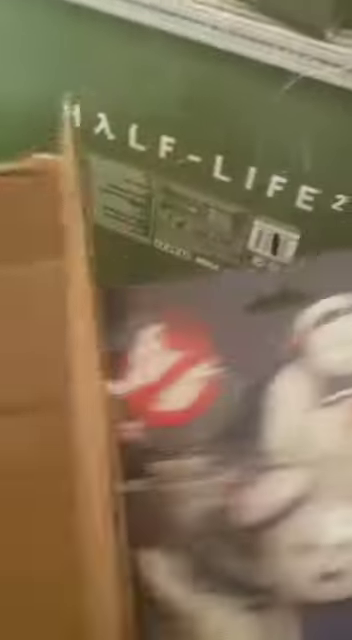